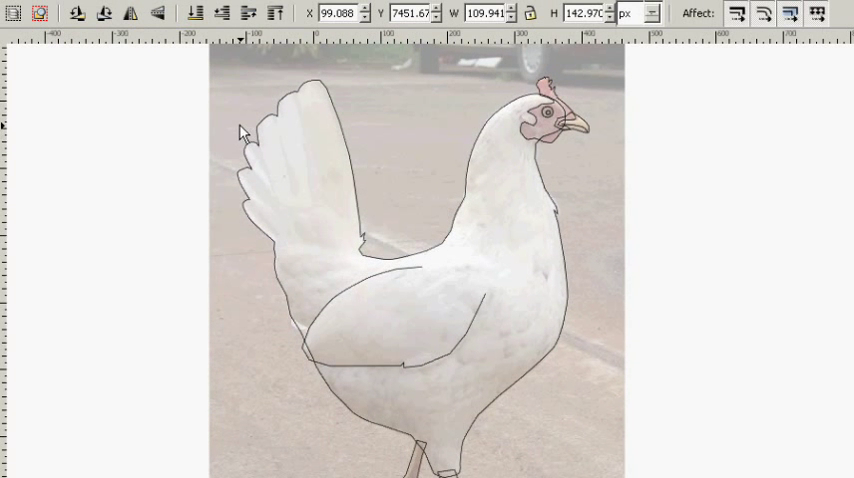
pyautogui.moveTo(220, 276)
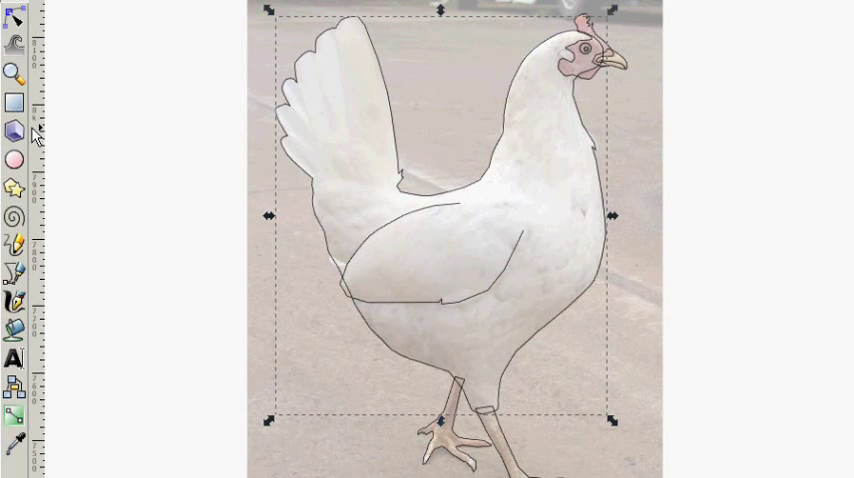
pyautogui.moveTo(14, 170)
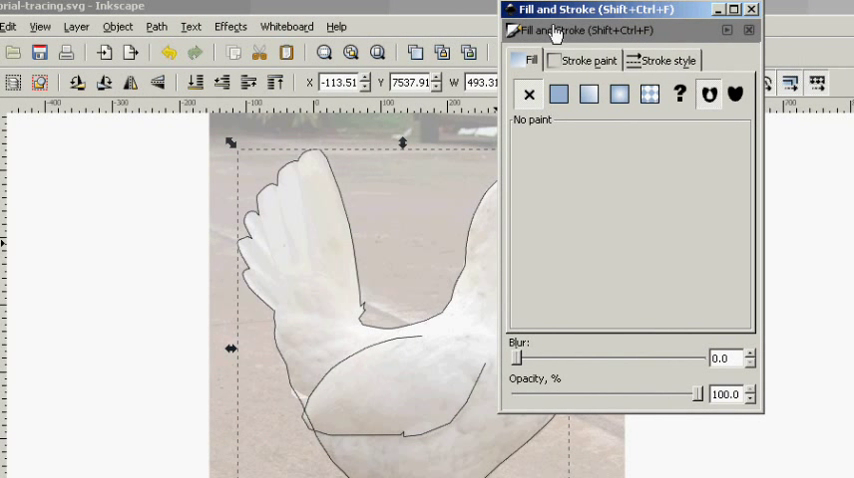
# Step: Give the body shape a flat fill in a very pale pink from the colour wheel
pyautogui.click(560, 94)
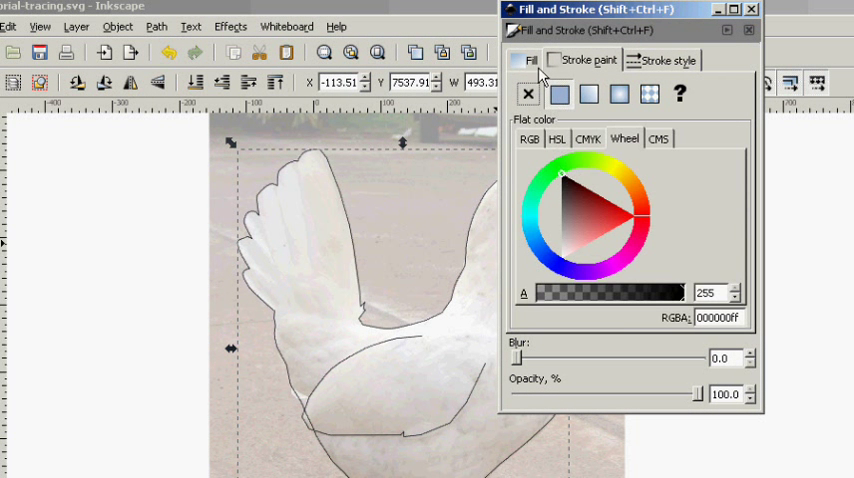
pyautogui.click(560, 94)
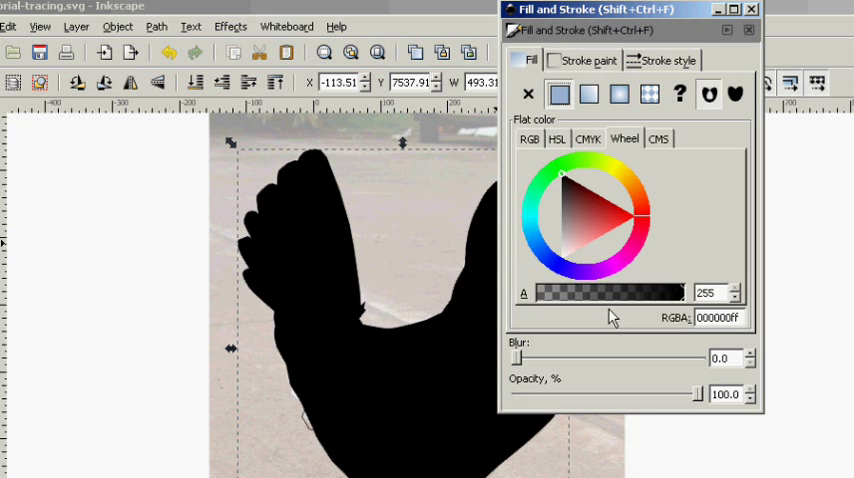
pyautogui.click(566, 256)
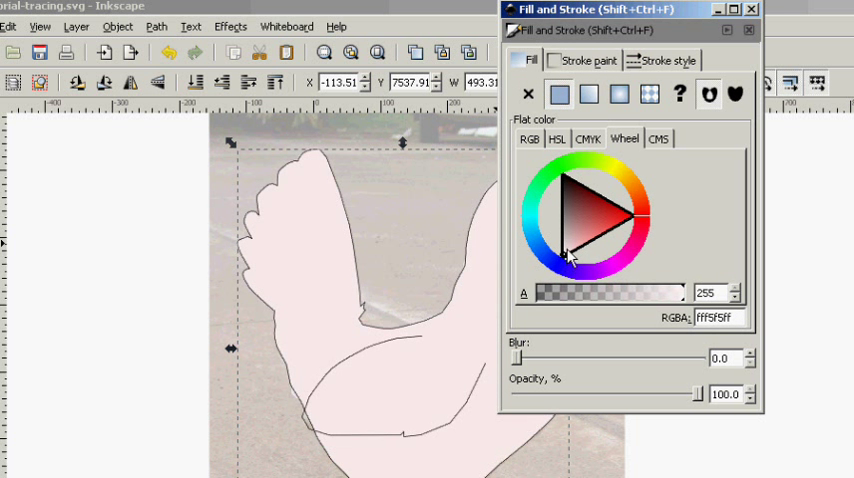
pyautogui.click(568, 258)
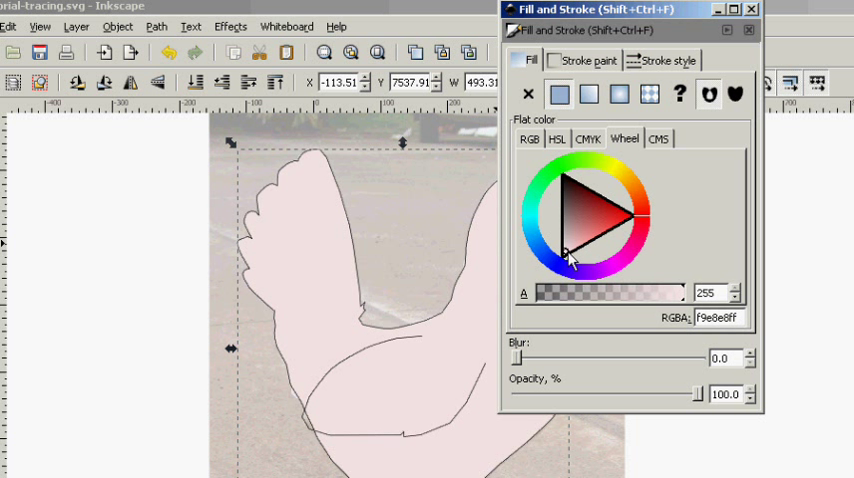
pyautogui.click(568, 256)
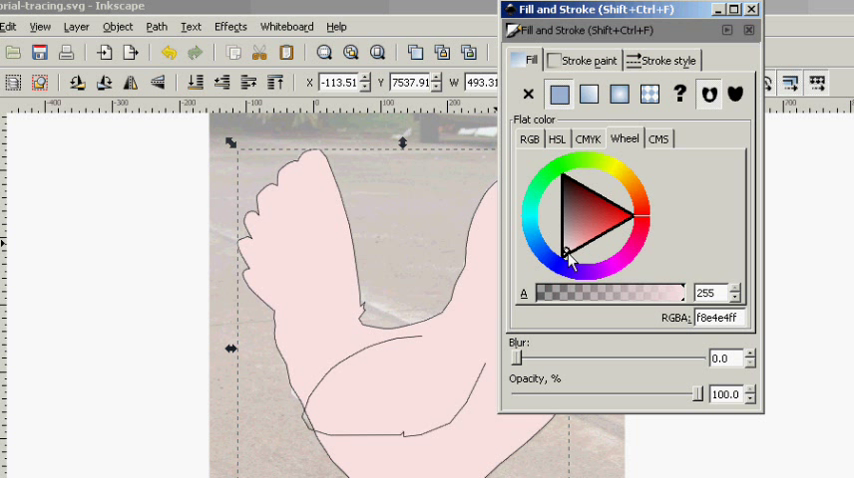
pyautogui.click(568, 254)
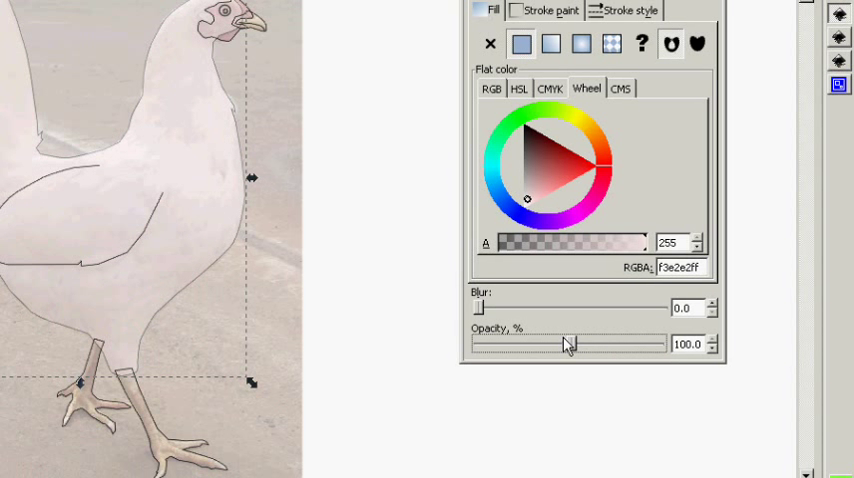
# Step: Lower the body fill's opacity to about 31 so the photo shows through
pyautogui.moveTo(564, 344); pyautogui.dragTo(536, 344)
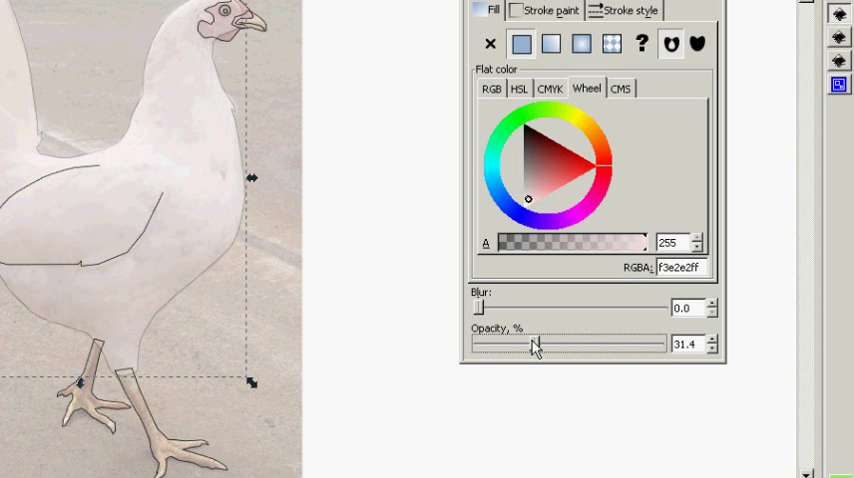
pyautogui.moveTo(528, 344); pyautogui.dragTo(544, 344)
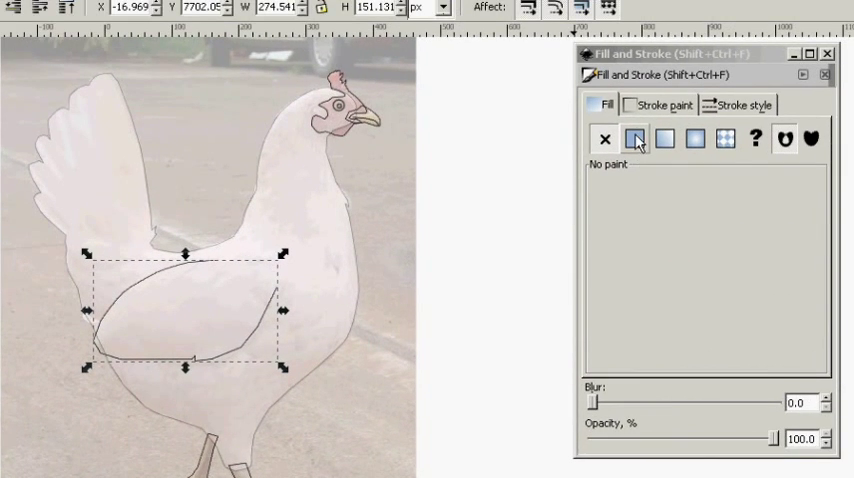
# Step: Select the wing path and give it a flat greyish-pink fill from the wheel
pyautogui.click(636, 138)
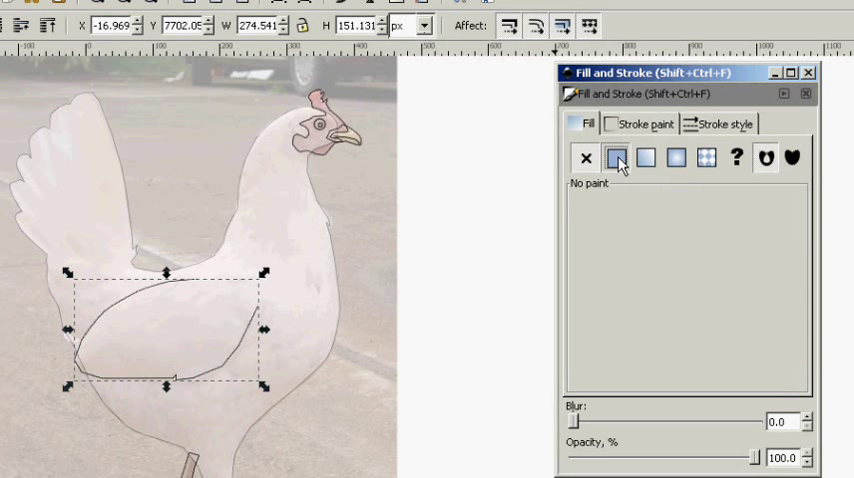
pyautogui.click(616, 158)
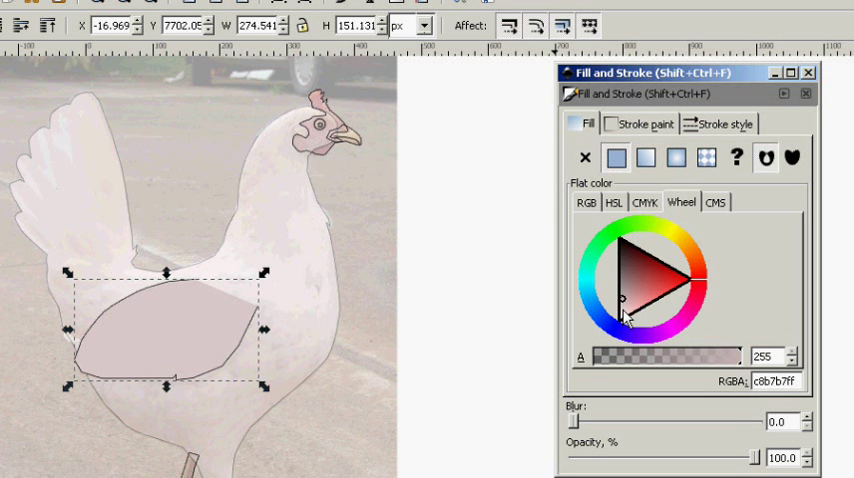
pyautogui.click(624, 316)
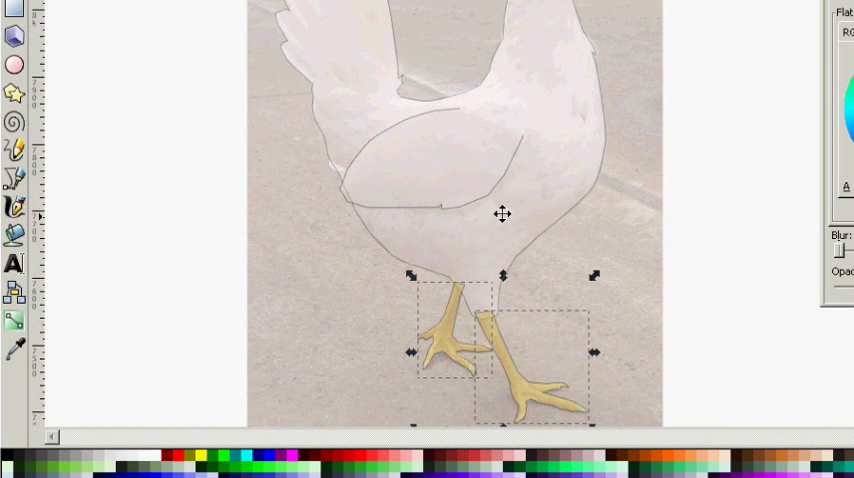
pyautogui.moveTo(504, 308)
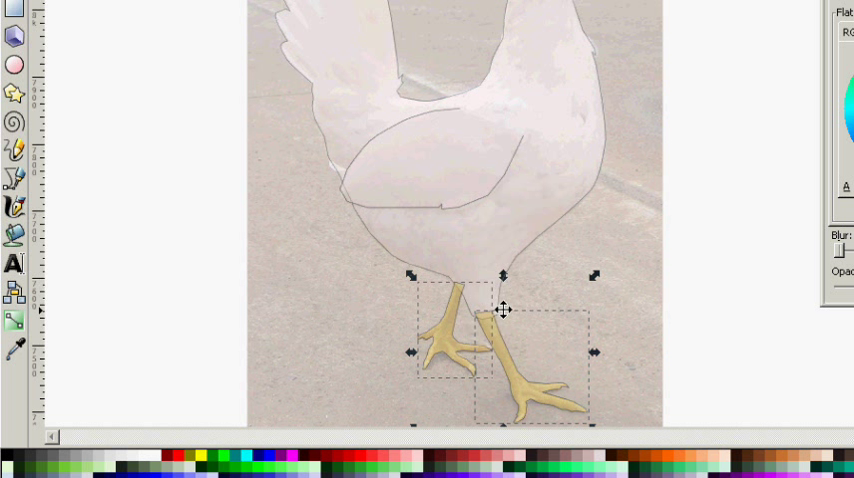
pyautogui.moveTo(508, 318)
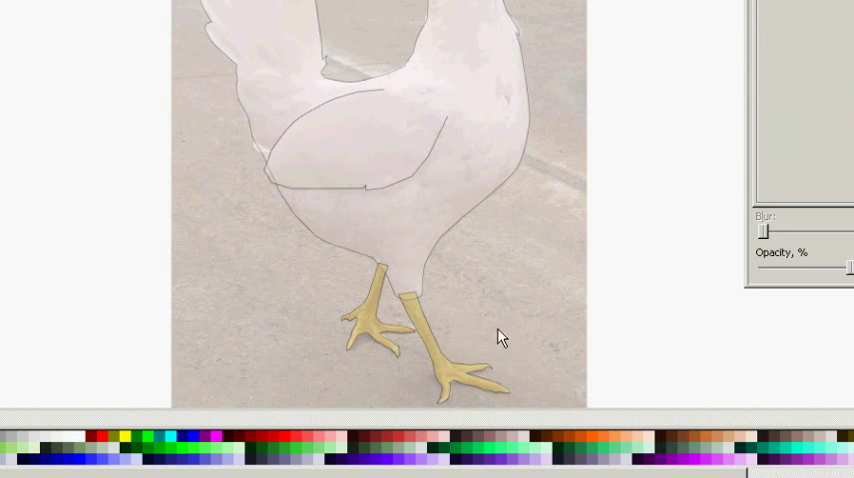
# Step: Colour both foot paths a tan yellow from the bottom palette
pyautogui.click(456, 340)
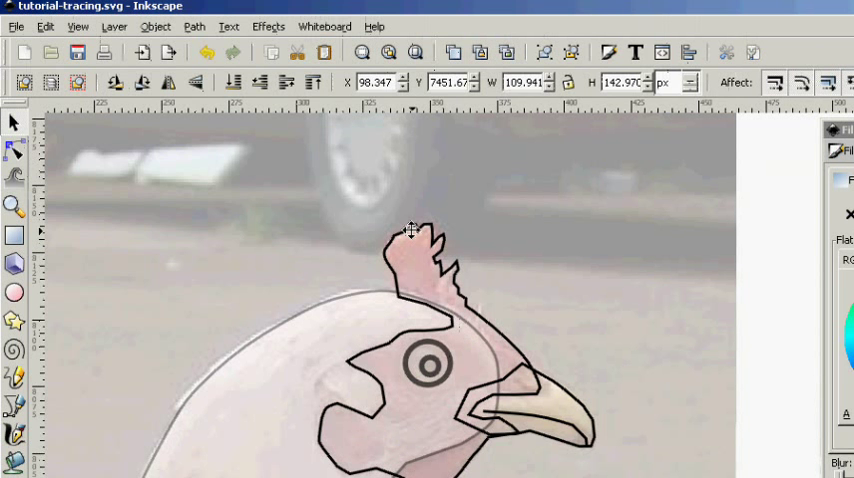
# Step: Select the head outline and review its stroke settings in Fill and Stroke
pyautogui.click(410, 230)
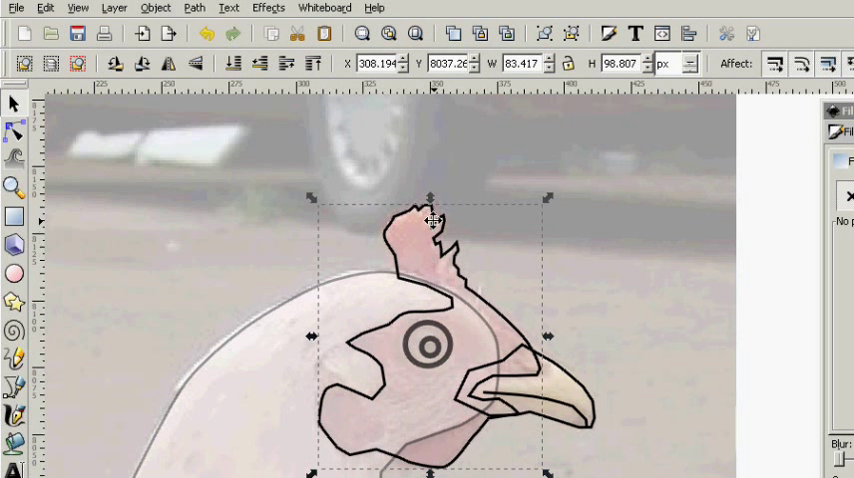
pyautogui.moveTo(524, 352)
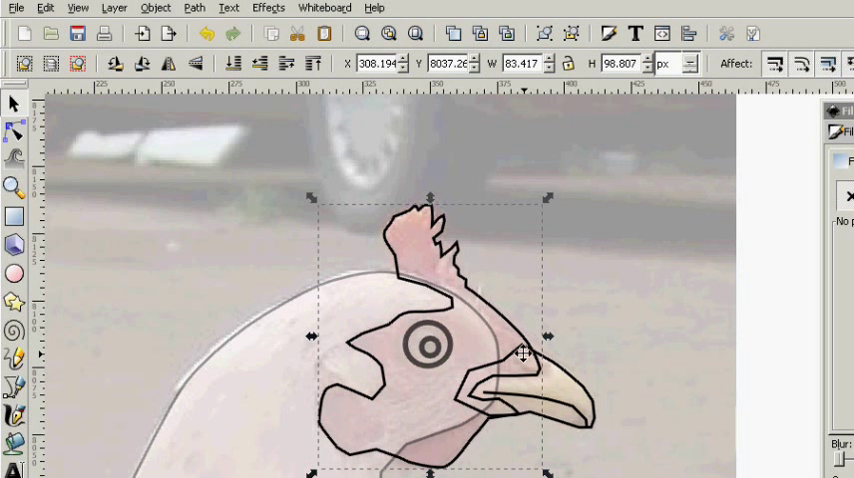
pyautogui.moveTo(420, 248)
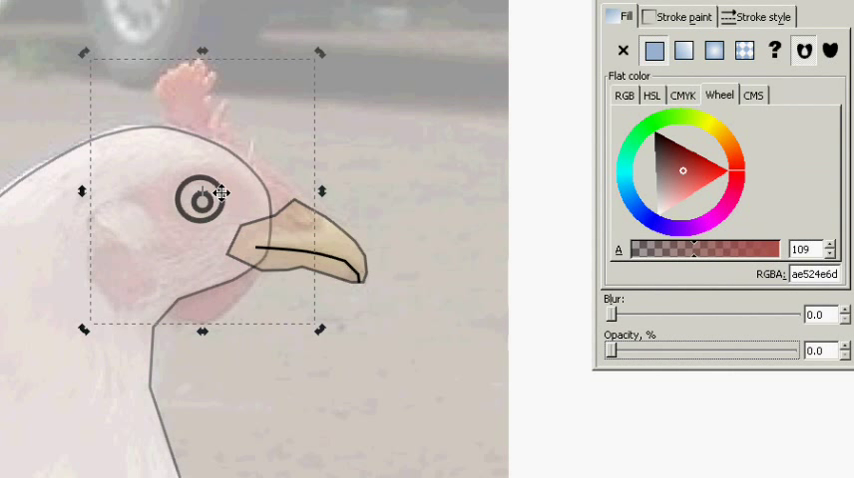
pyautogui.click(624, 50)
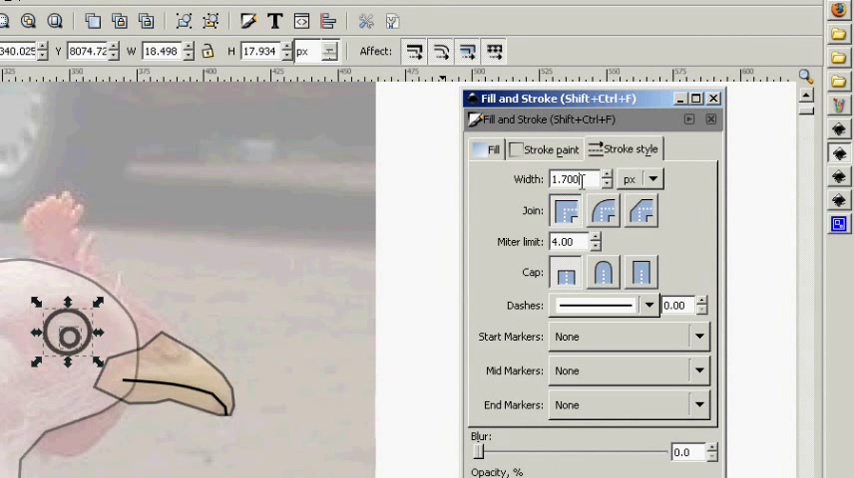
# Step: Select the stroke width value in Fill and Stroke to change it for the body outline
pyautogui.tripleClick(576, 180)
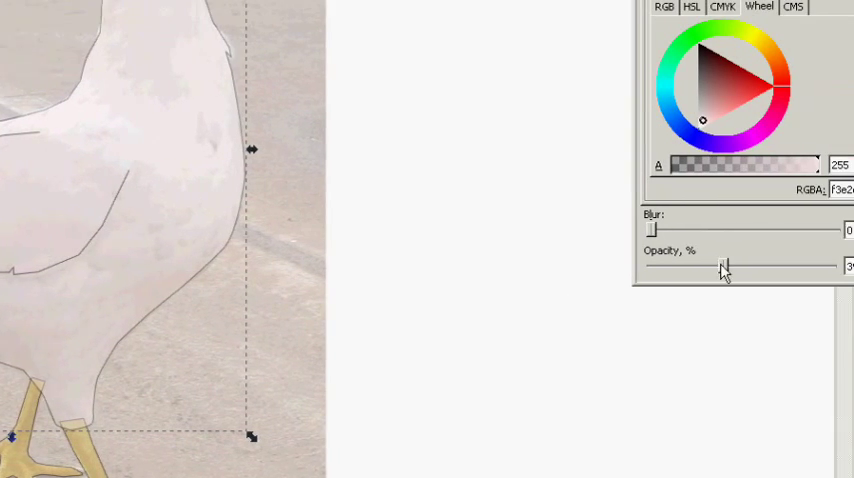
# Step: Raise the body shape's opacity to 100% so it hides the photo
pyautogui.moveTo(724, 268); pyautogui.dragTo(804, 268)
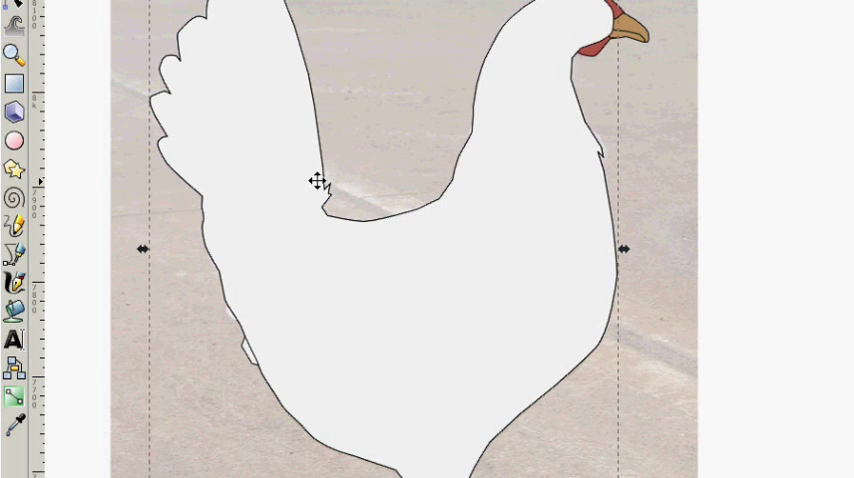
# Step: Set the direction of the wing's white-to-grey-green gradient with the Gradient tool handles
pyautogui.scroll(-3)
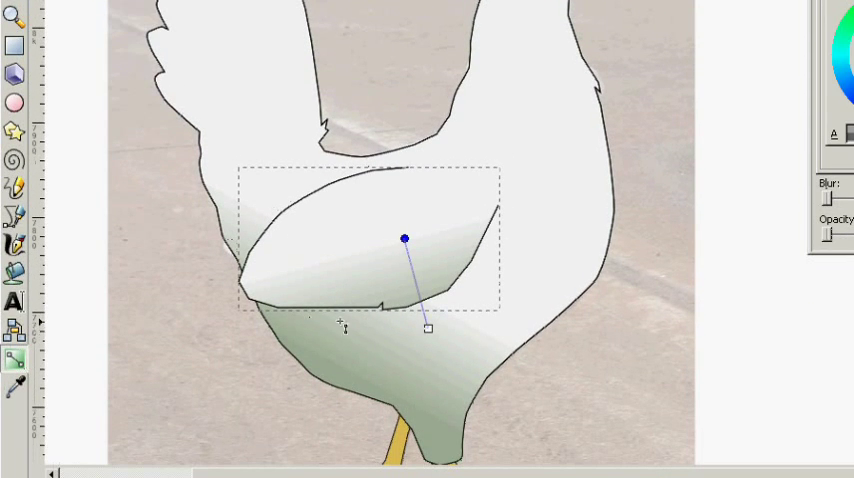
pyautogui.moveTo(404, 238); pyautogui.dragTo(348, 264)
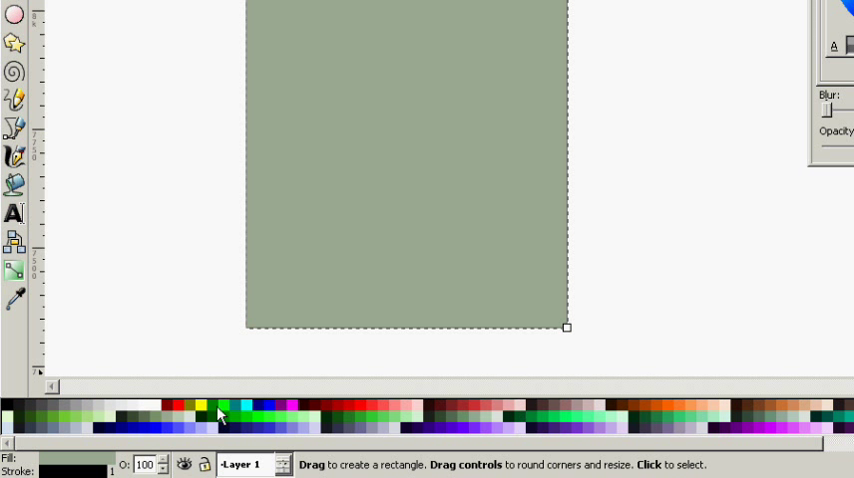
# Step: Recolour the large background rectangle from sage green using a palette swatch
pyautogui.click(222, 408)
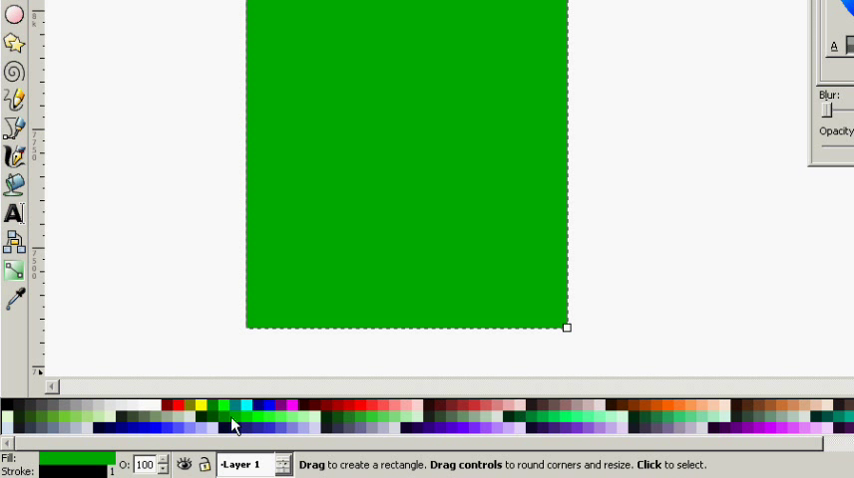
pyautogui.moveTo(256, 450)
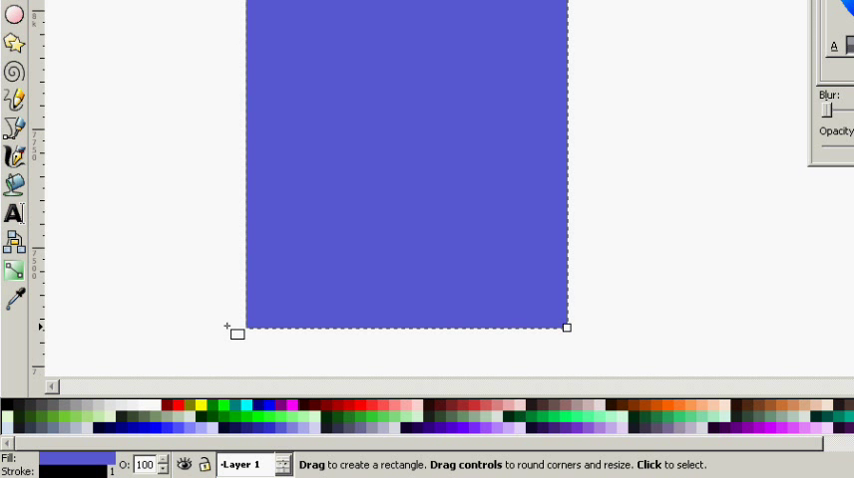
pyautogui.moveTo(12, 296)
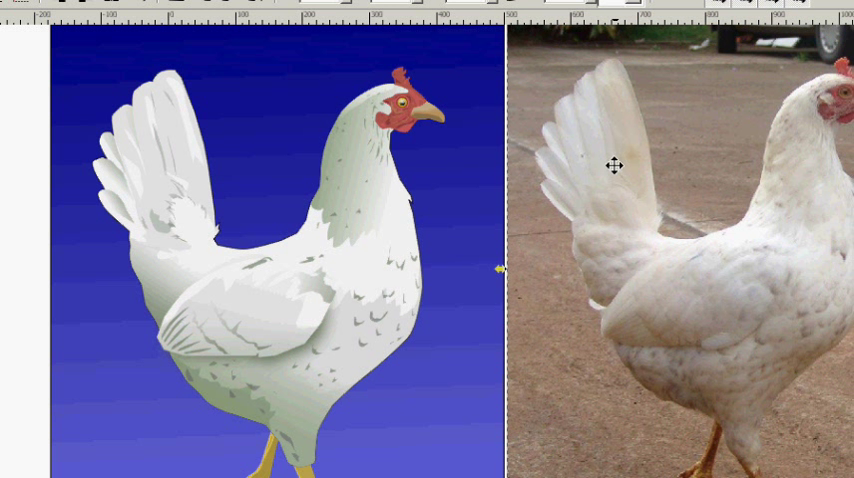
pyautogui.moveTo(628, 166)
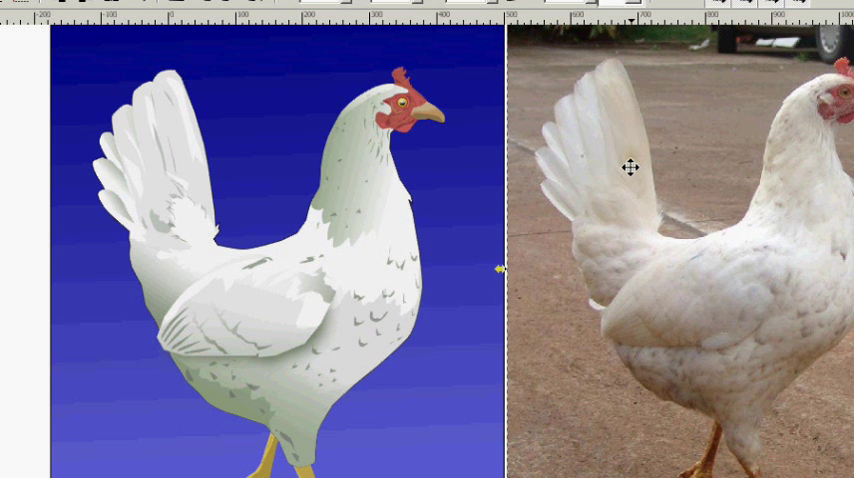
pyautogui.moveTo(566, 158)
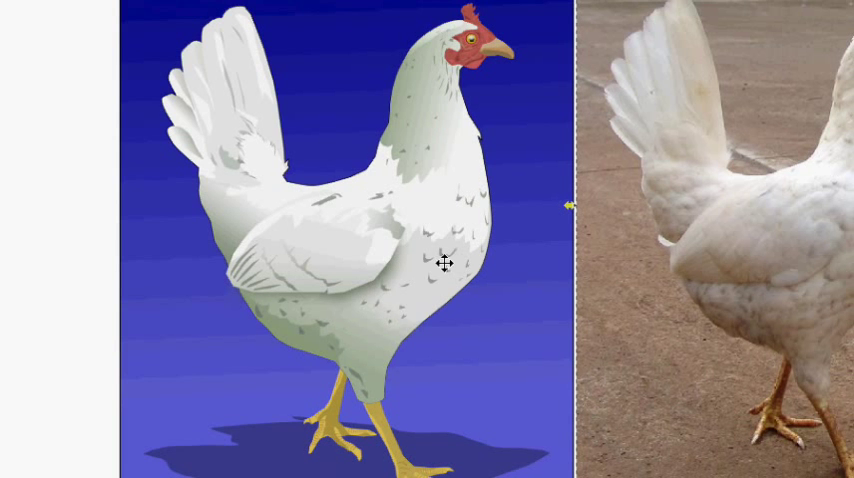
pyautogui.scroll(-3)
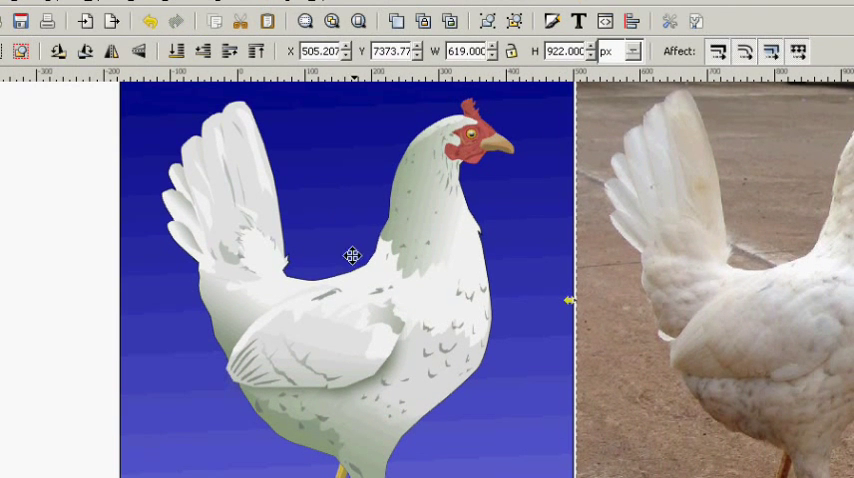
pyautogui.moveTo(270, 188)
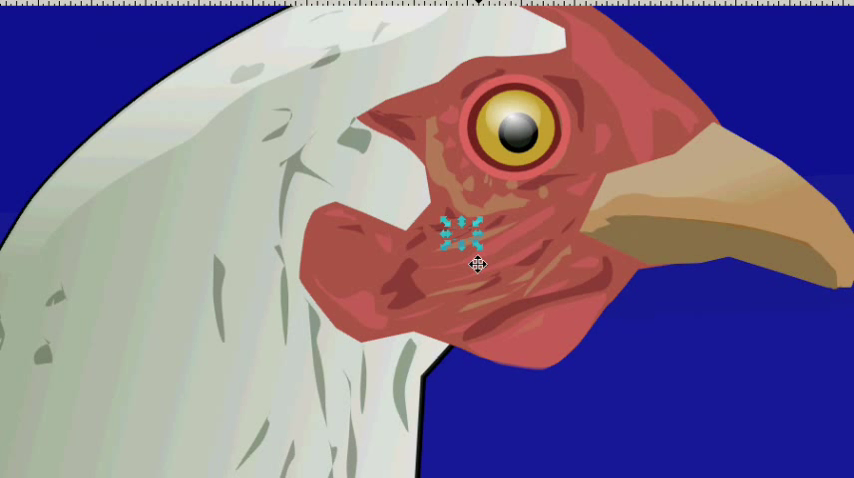
pyautogui.moveTo(474, 262); pyautogui.dragTo(596, 270)
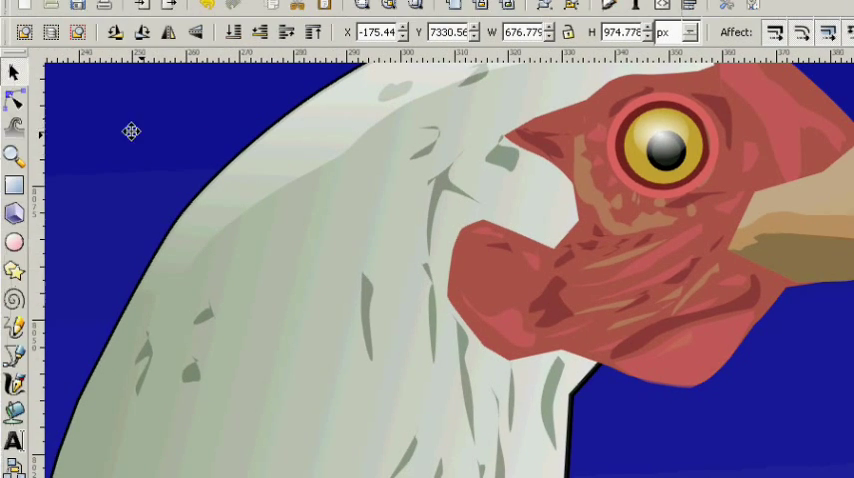
pyautogui.click(52, 84)
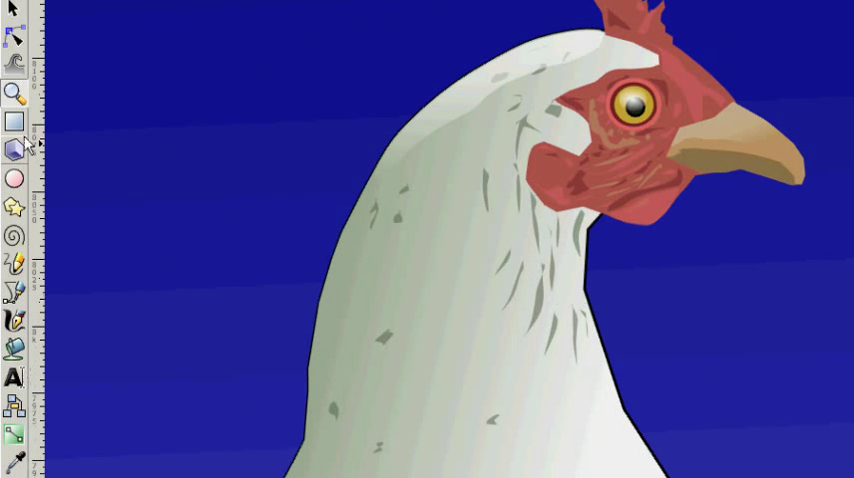
pyautogui.moveTo(14, 148)
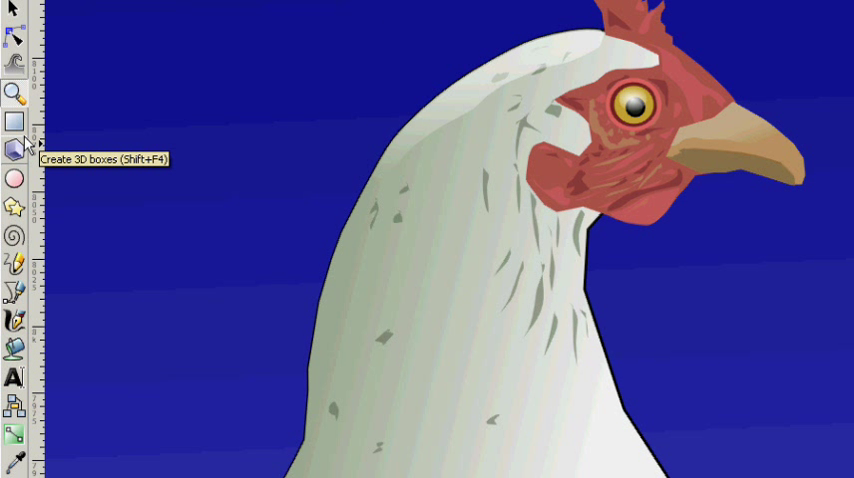